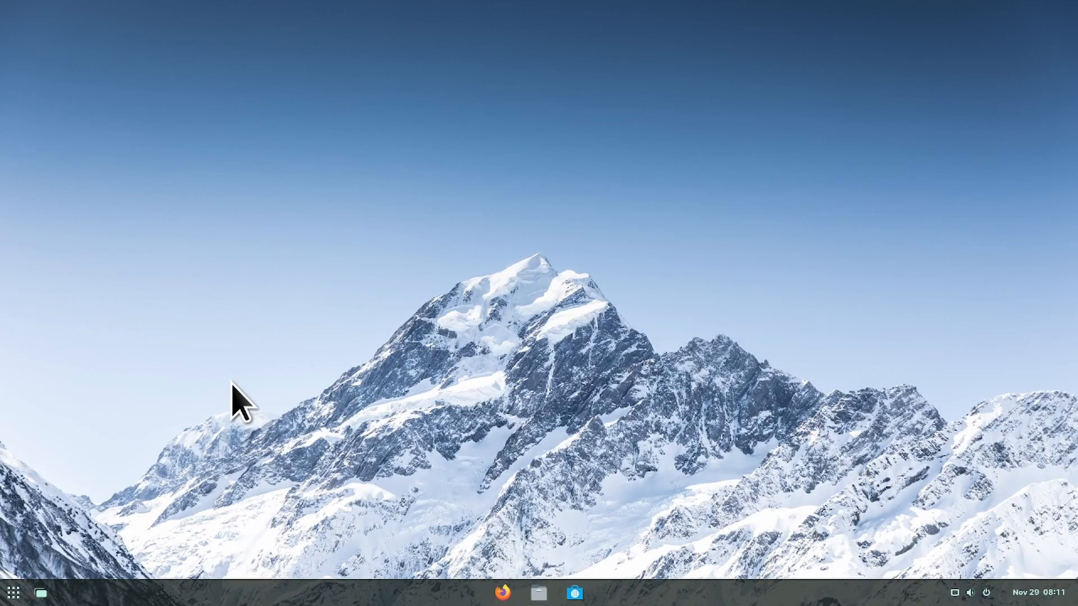
mouse_move(37, 593)
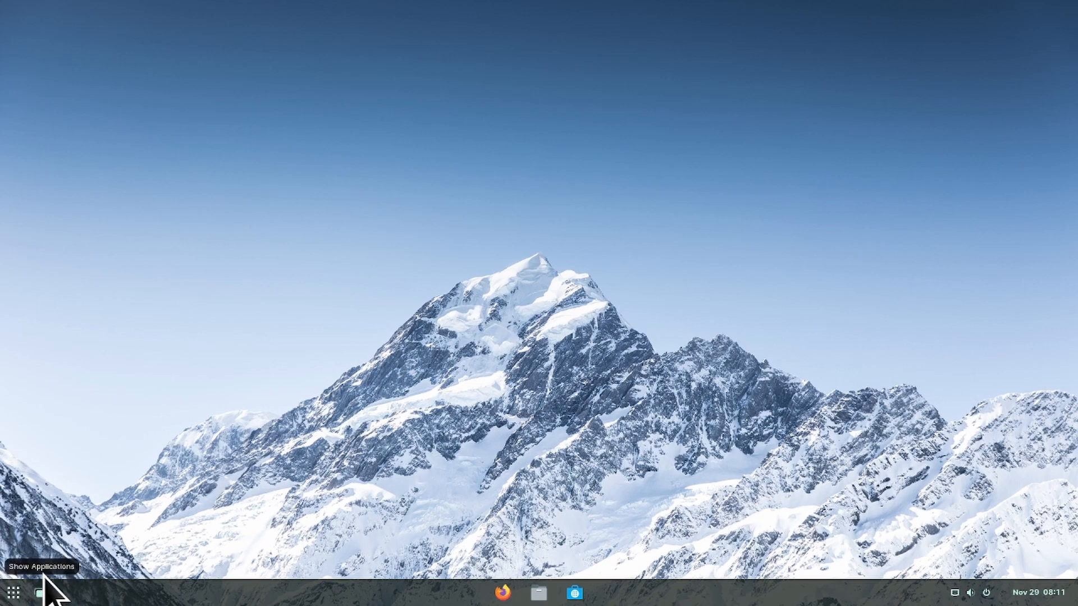
mouse_move(11, 592)
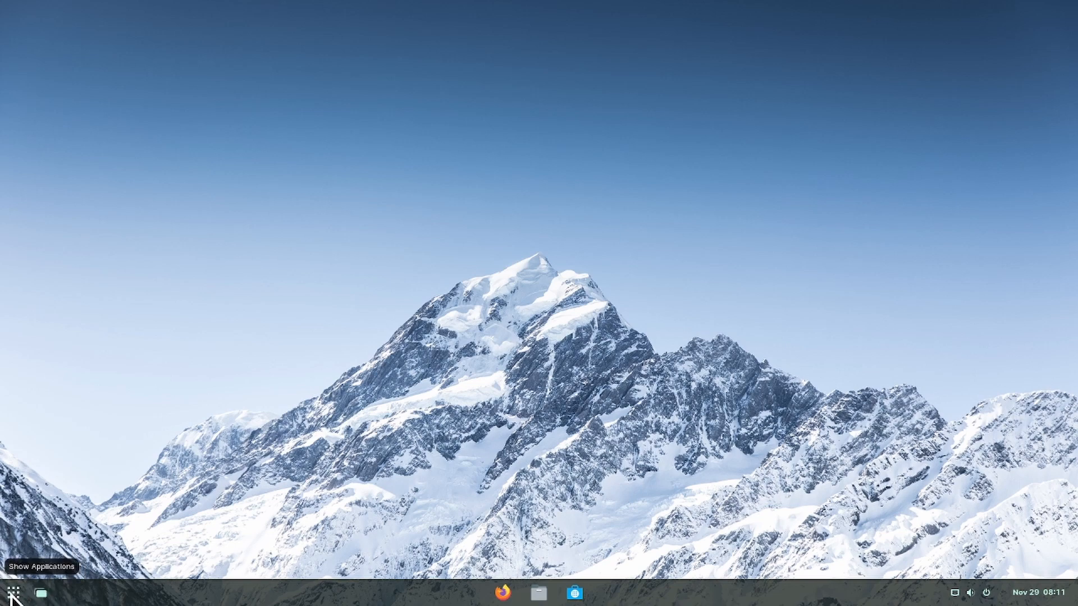
Launch Settings by searching 'sett' in the applications overview.
left_click(11, 592)
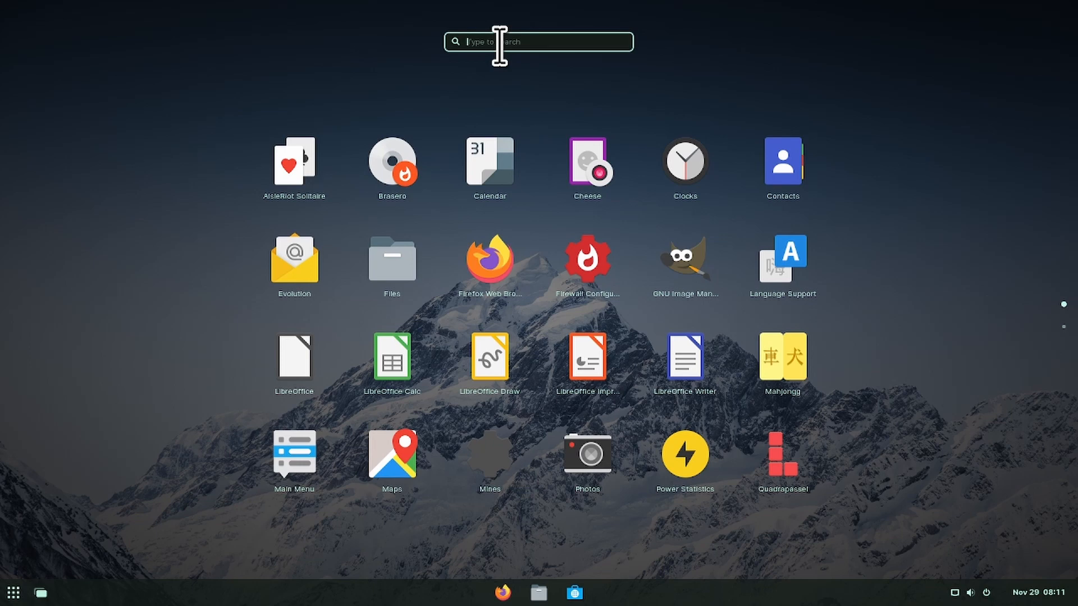
type("sett")
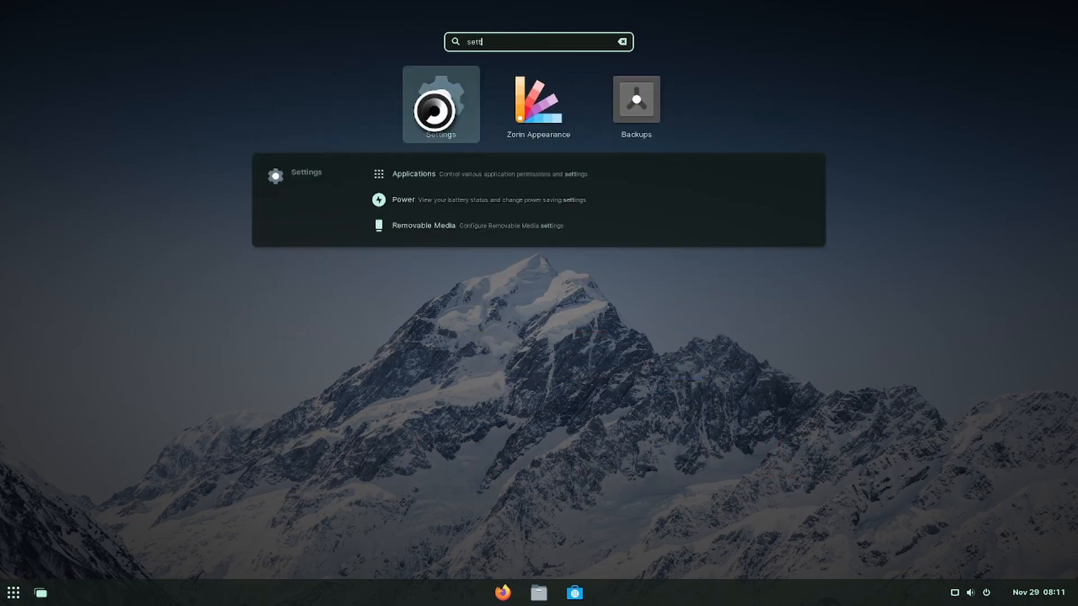
left_click(440, 104)
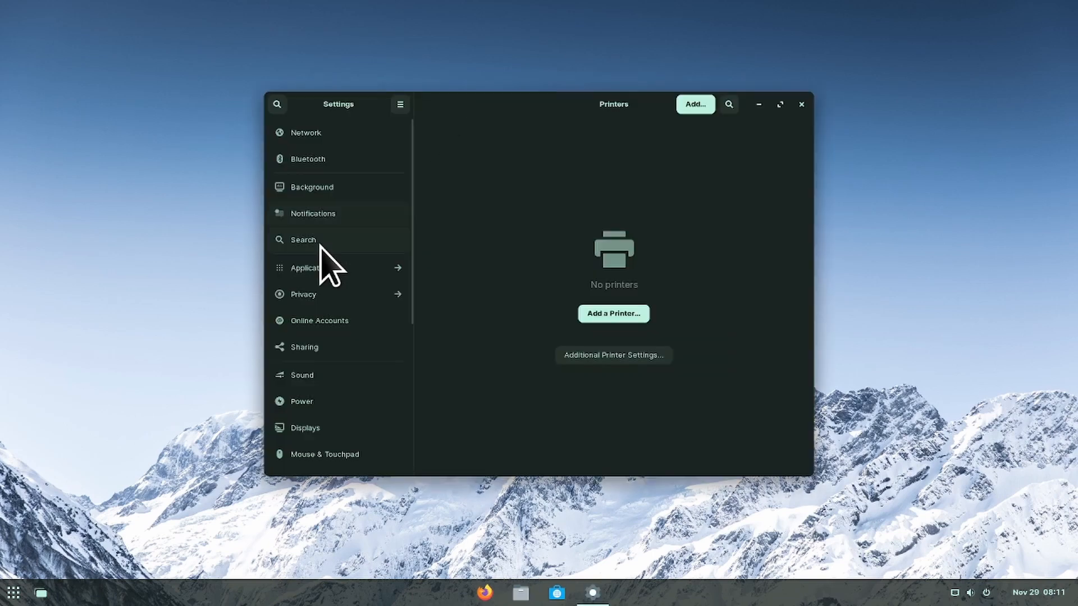
Go to the Printers page and start adding a new printer.
scroll("down", 3)
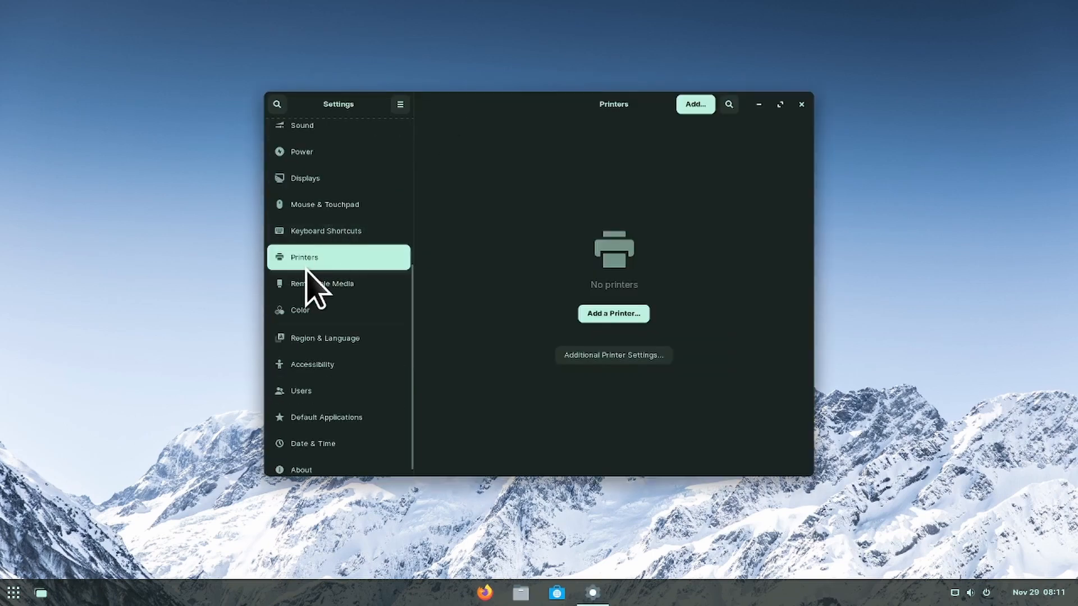
mouse_move(305, 275)
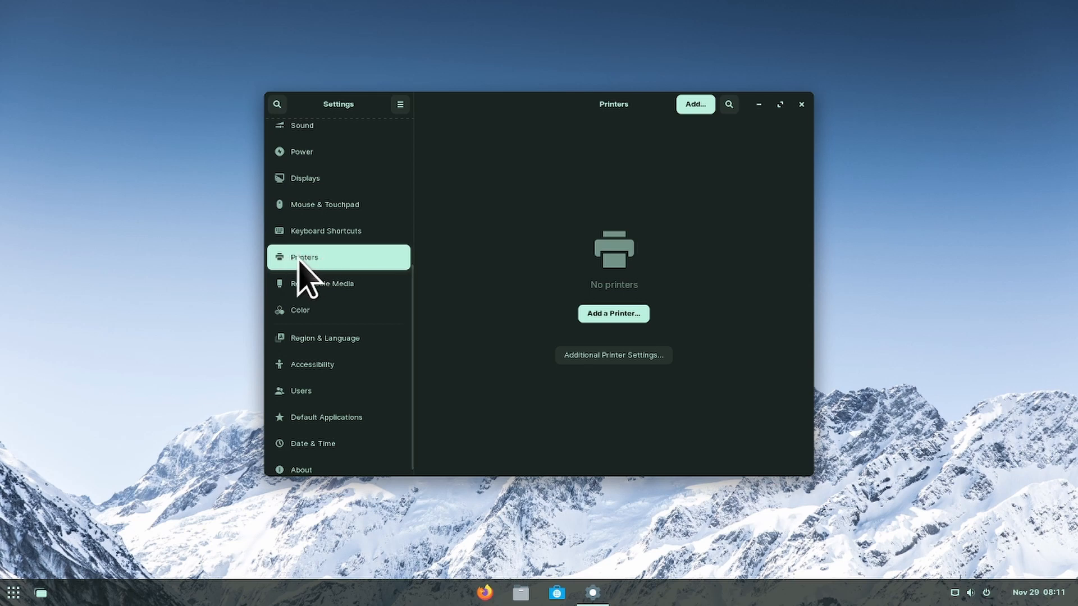
mouse_move(702, 136)
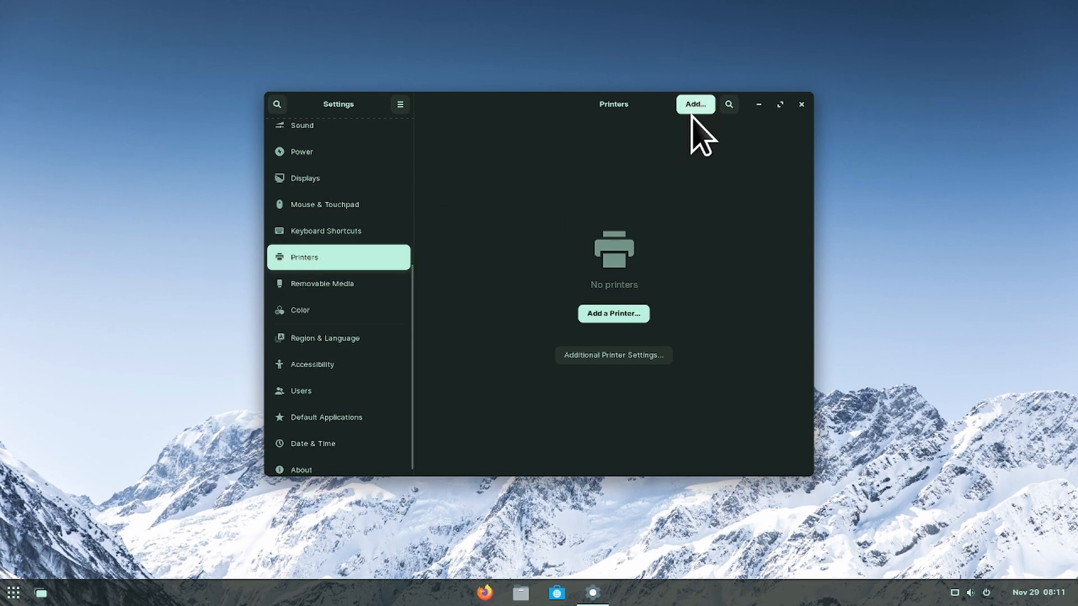
mouse_move(614, 313)
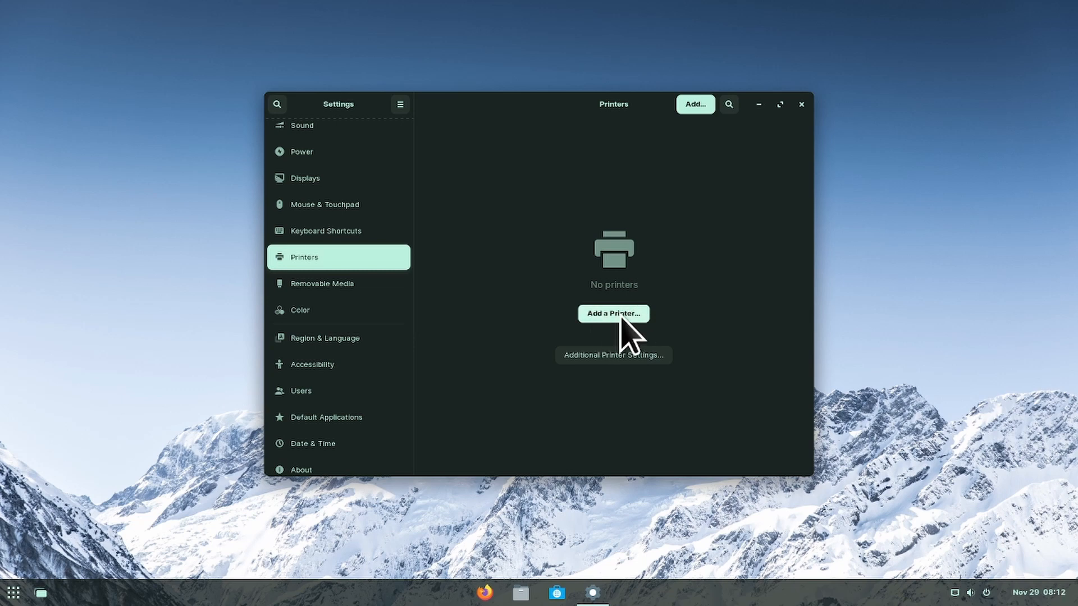
left_click(613, 313)
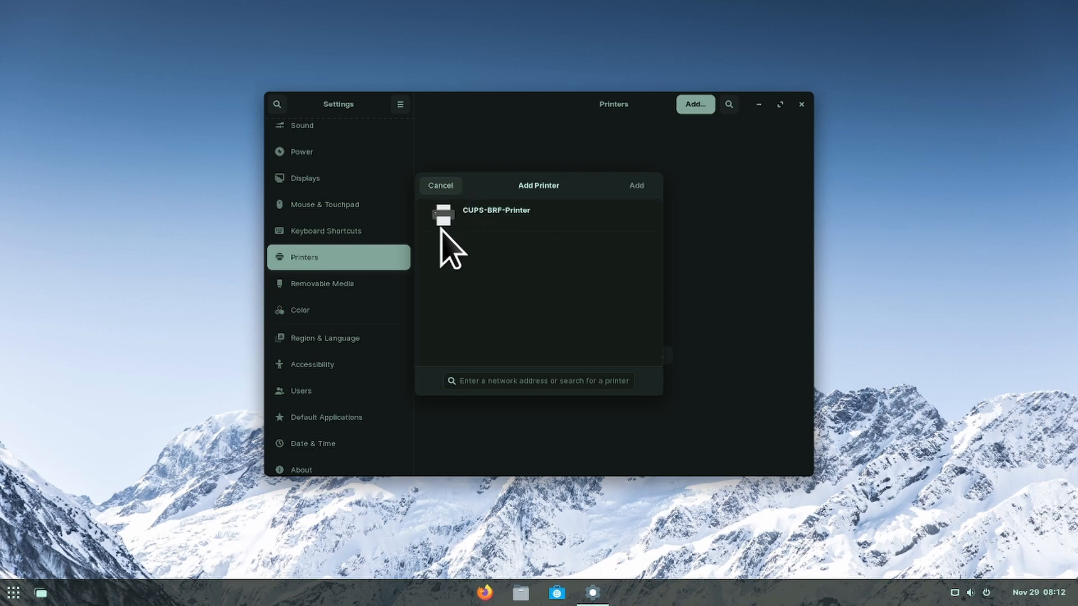
mouse_move(507, 233)
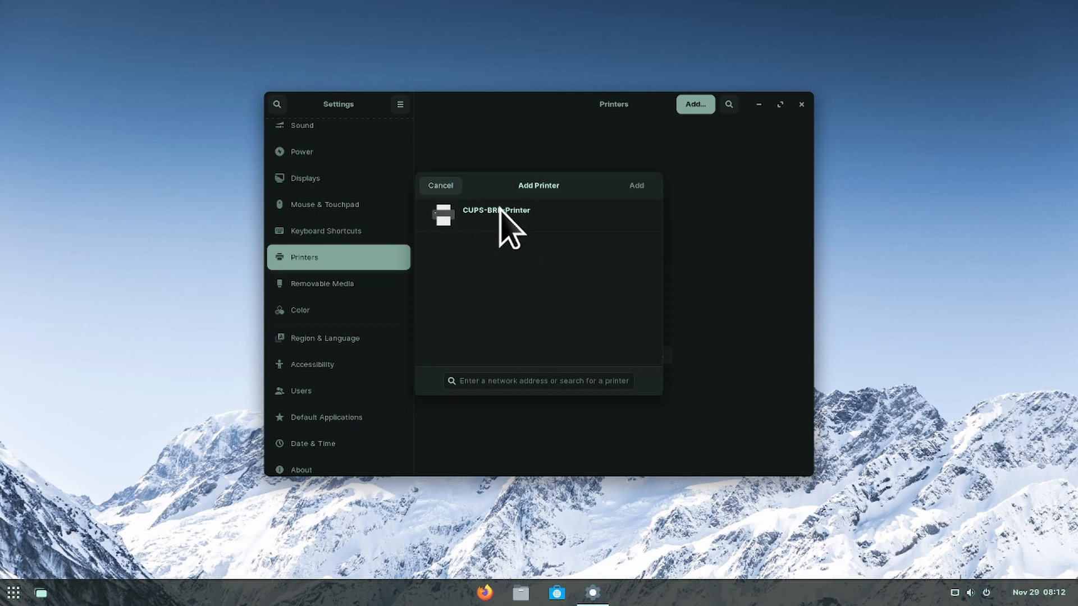
Add CUPS-BRF-Printer from the detected devices so it is listed as Ready.
left_click(522, 214)
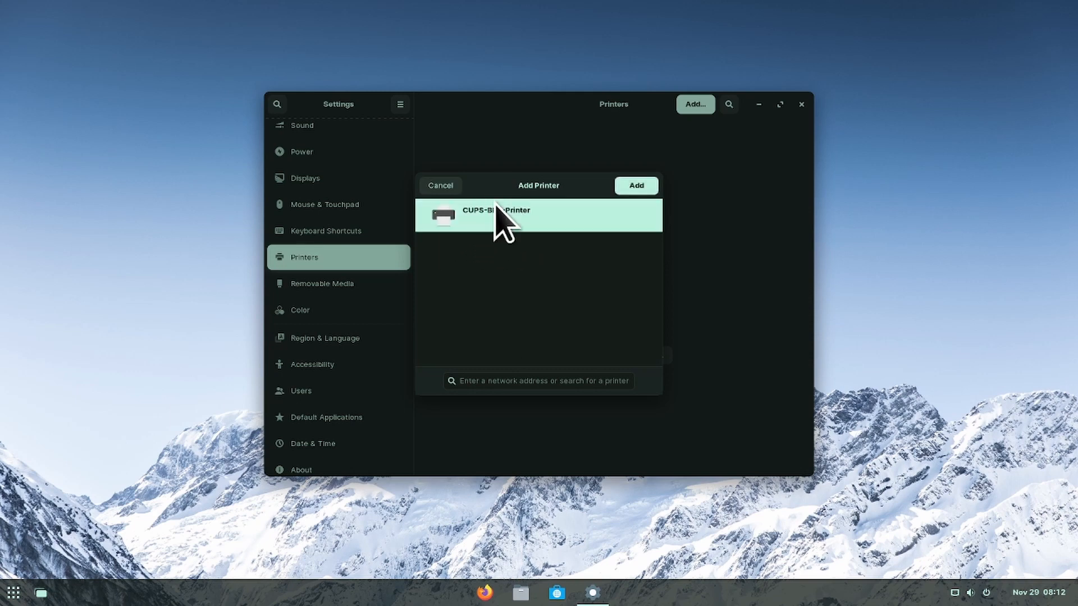
mouse_move(661, 212)
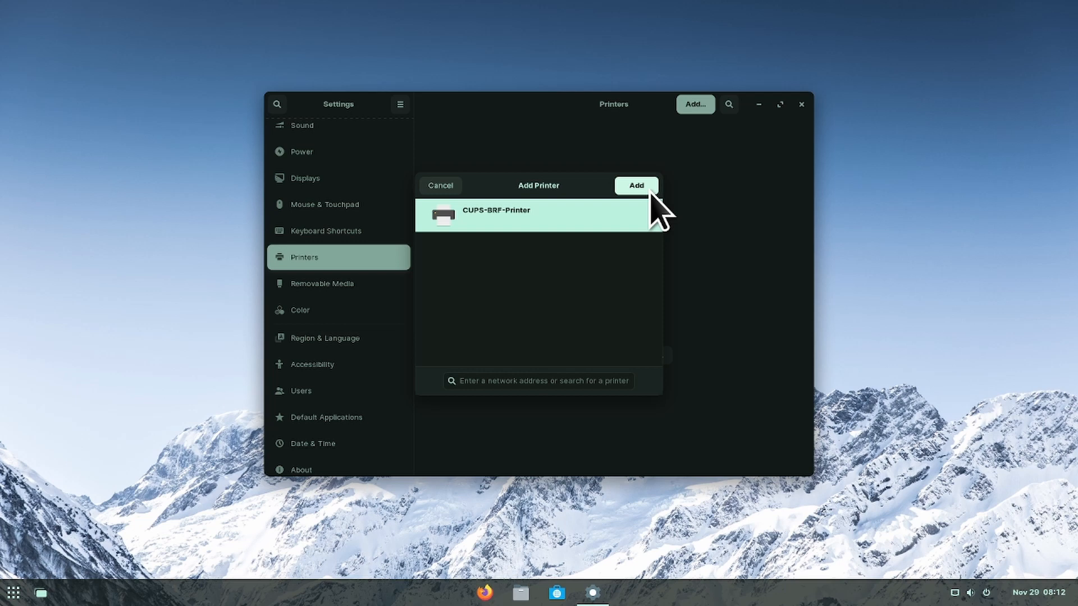
left_click(636, 185)
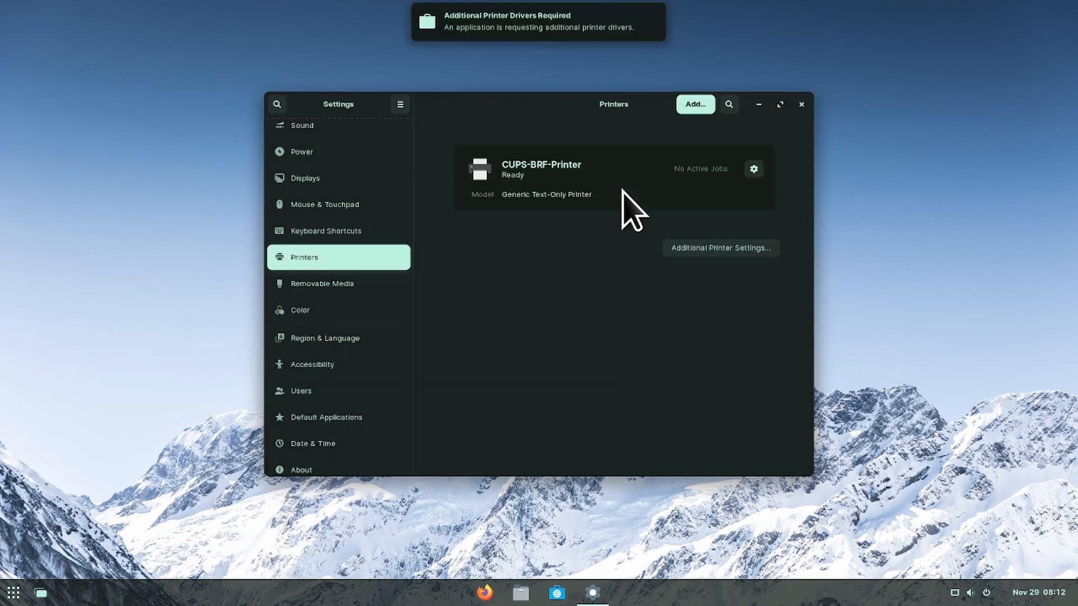
mouse_move(524, 172)
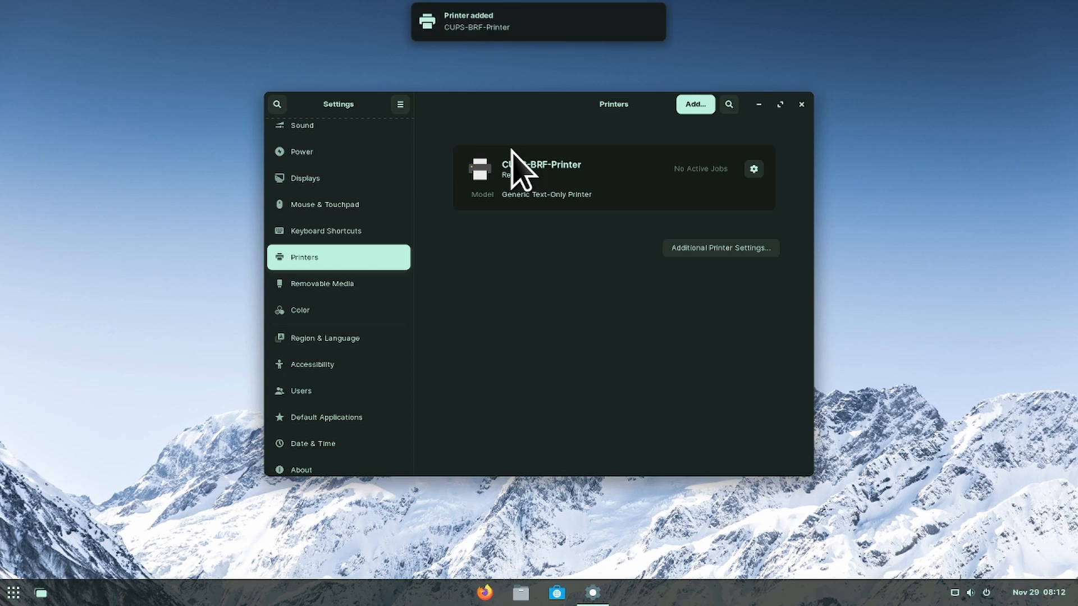
mouse_move(754, 200)
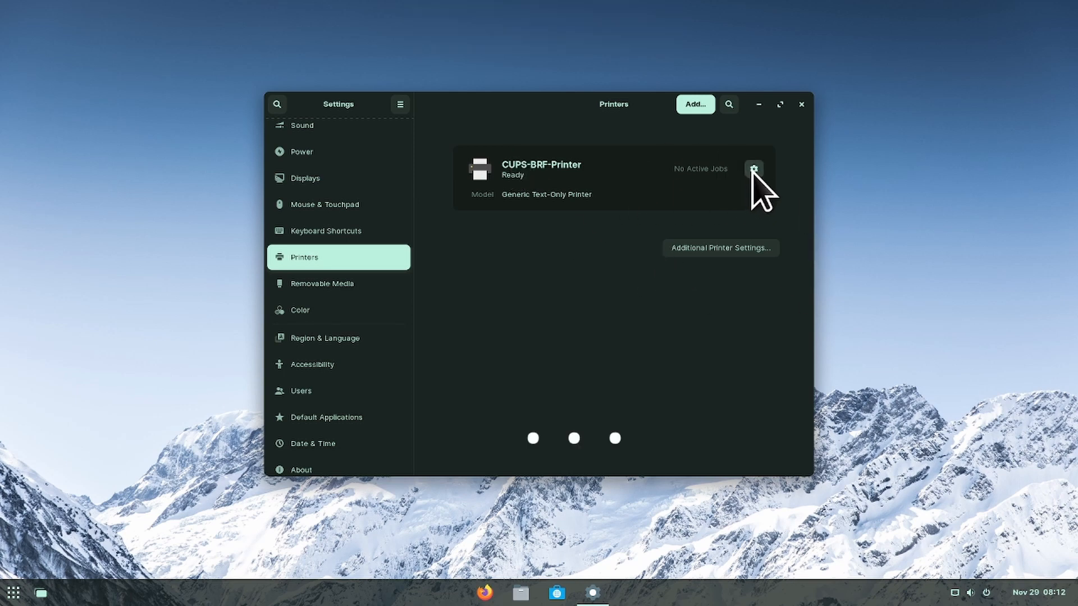
Bring up the Printing Options dialog for CUPS-BRF-Printer from its gear menu.
left_click(752, 170)
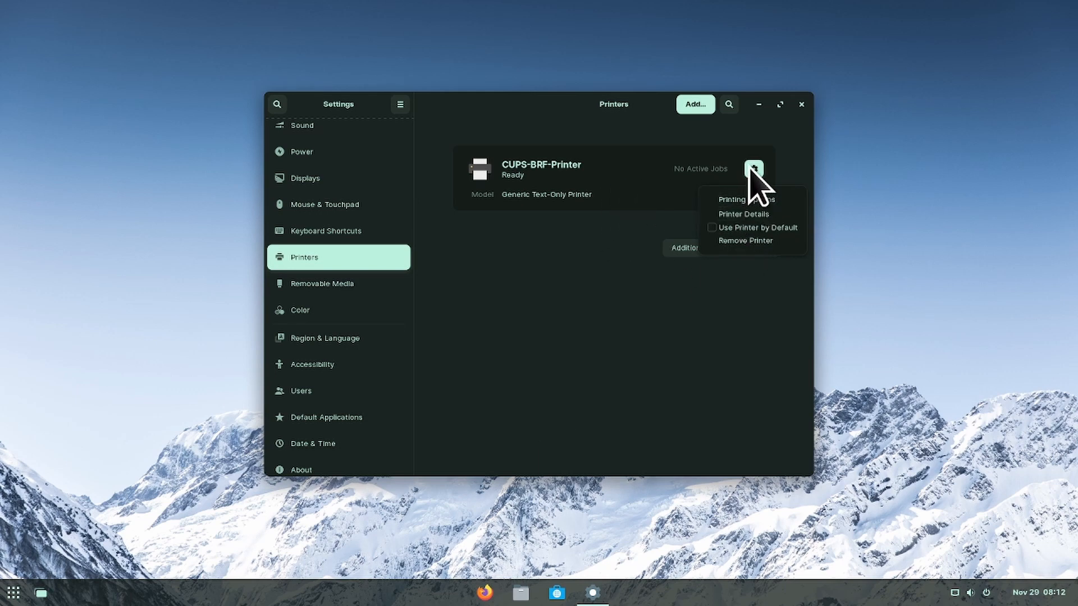
mouse_move(759, 195)
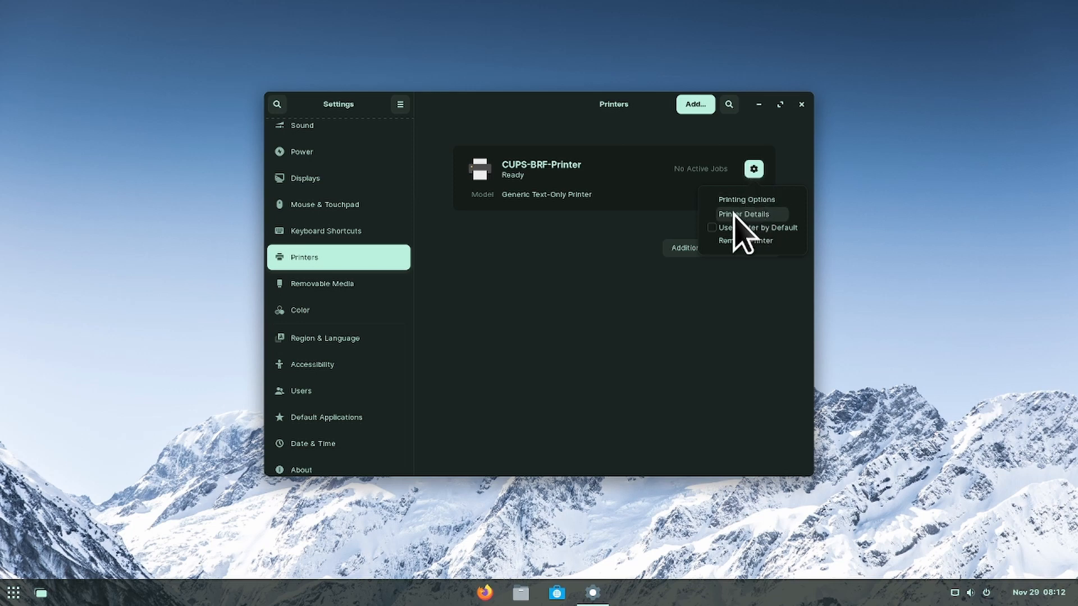
mouse_move(653, 265)
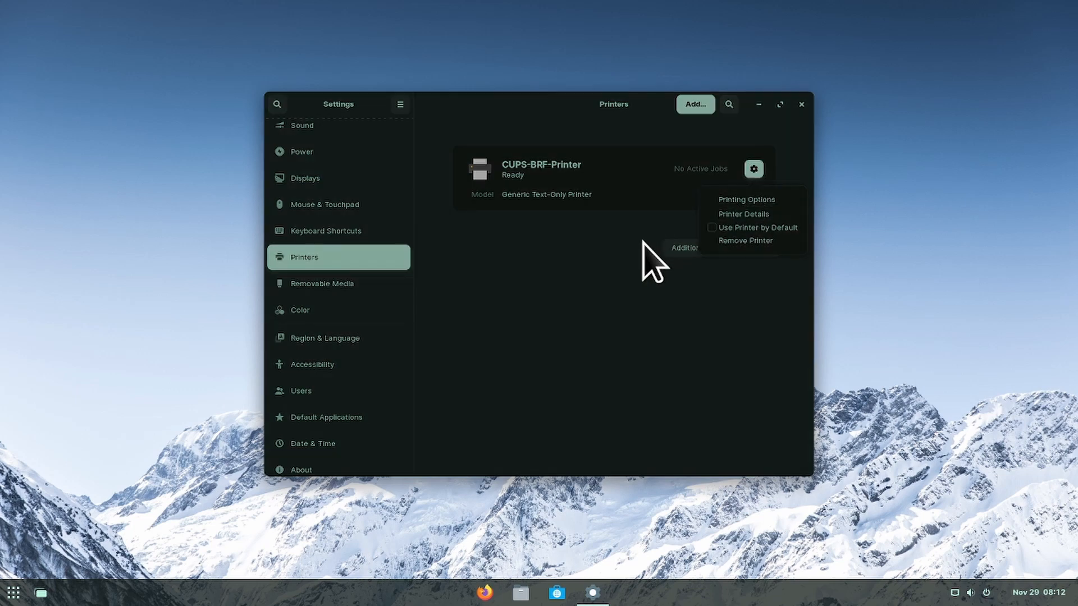
left_click(746, 200)
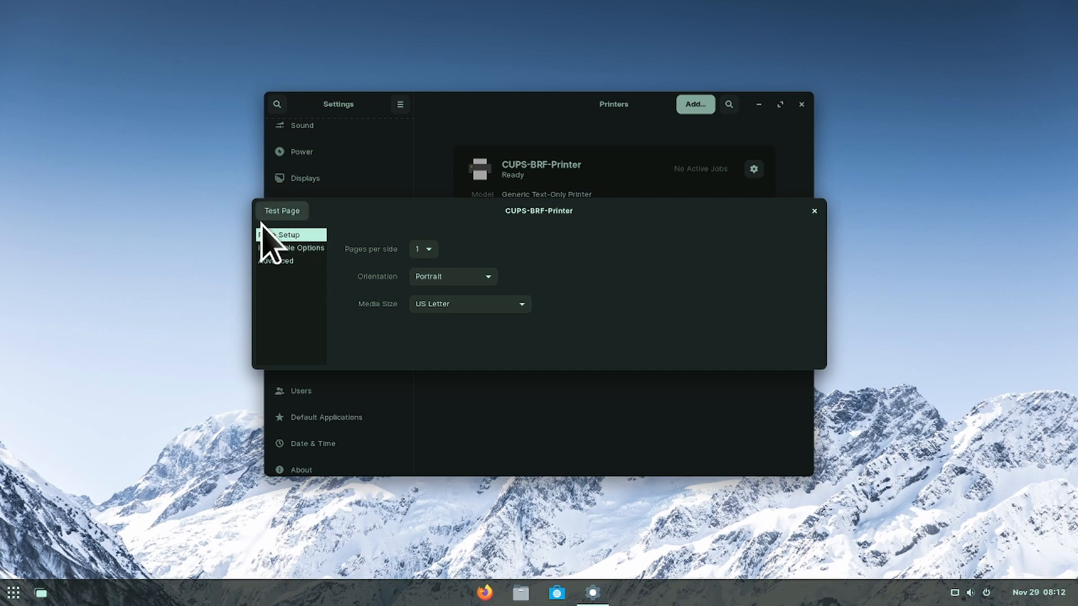
Review pages-per-side and US Letter paper size unchanged, then show Installable Options.
left_click(423, 249)
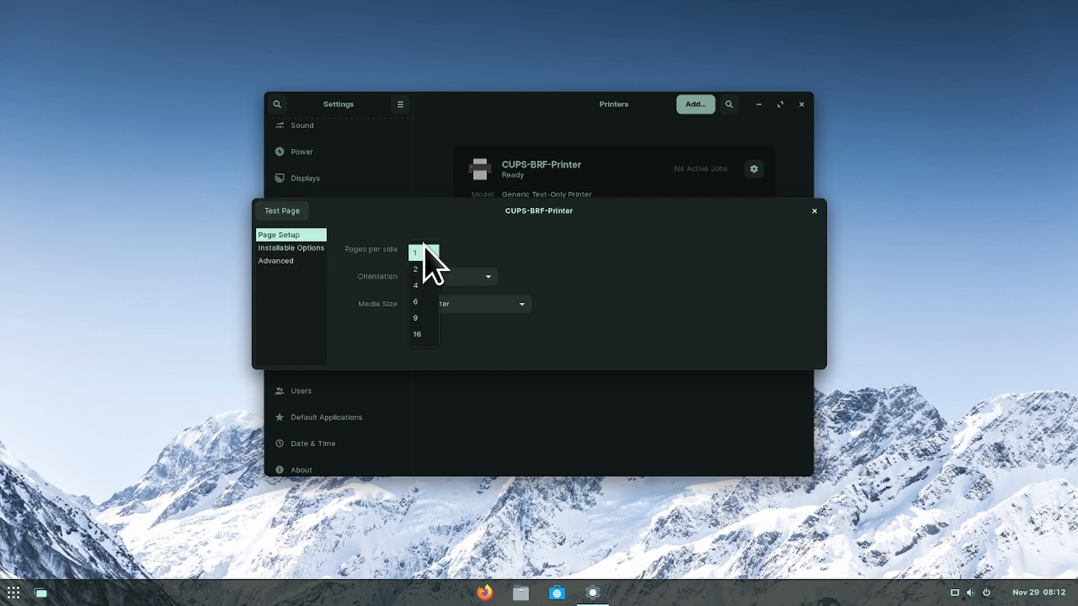
mouse_move(502, 353)
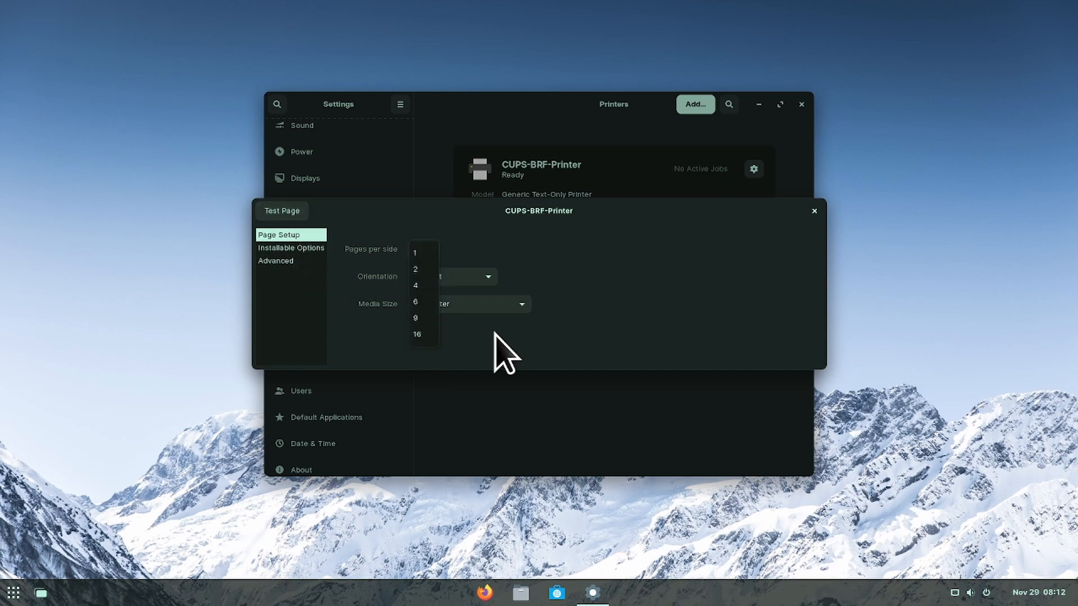
left_click(456, 277)
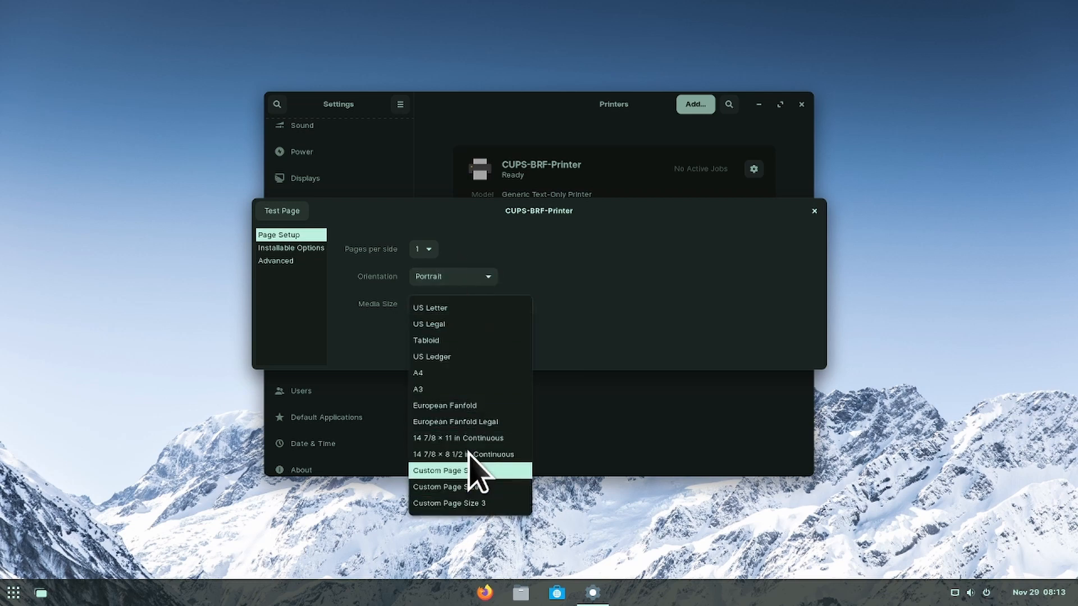
left_click(429, 308)
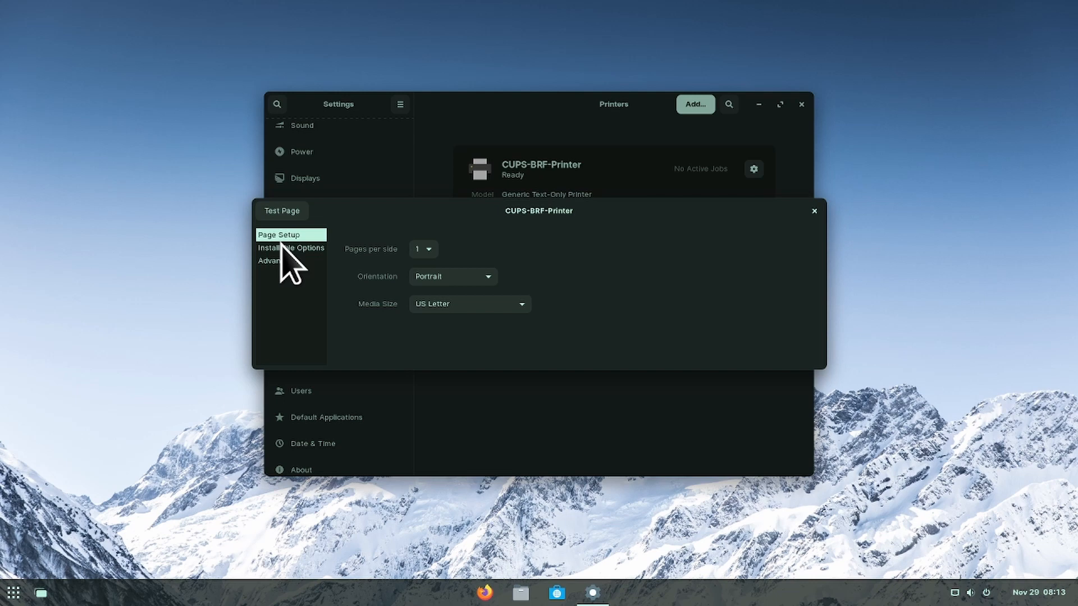
mouse_move(315, 282)
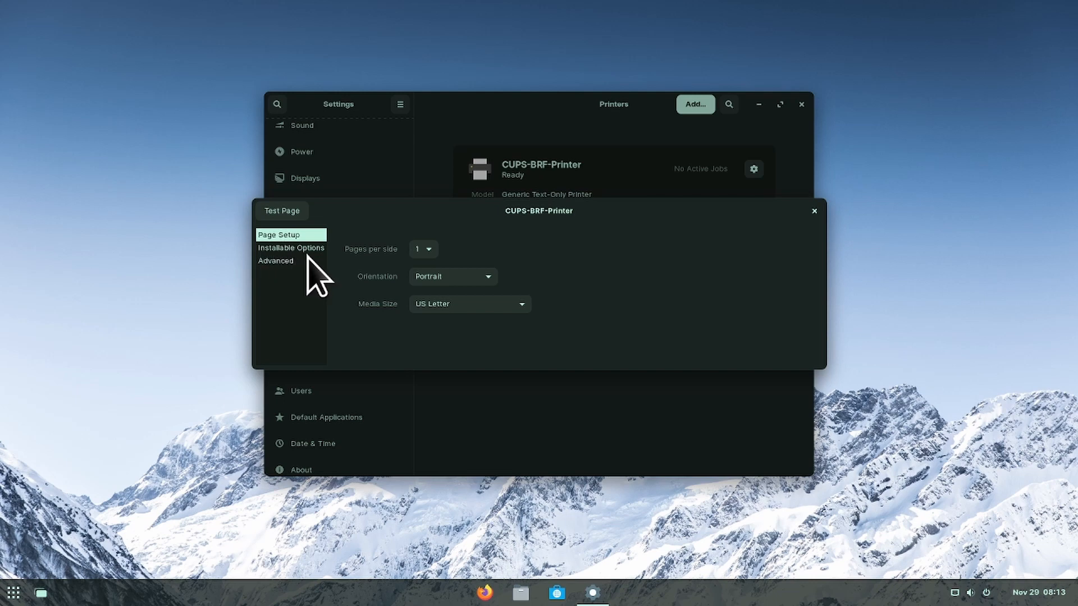
left_click(291, 247)
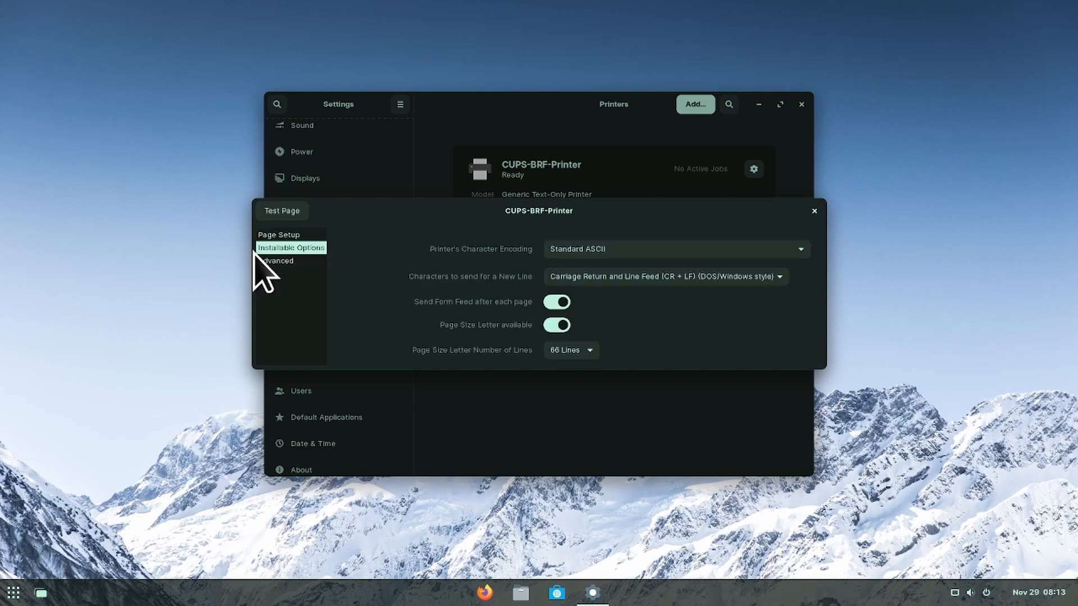
mouse_move(327, 330)
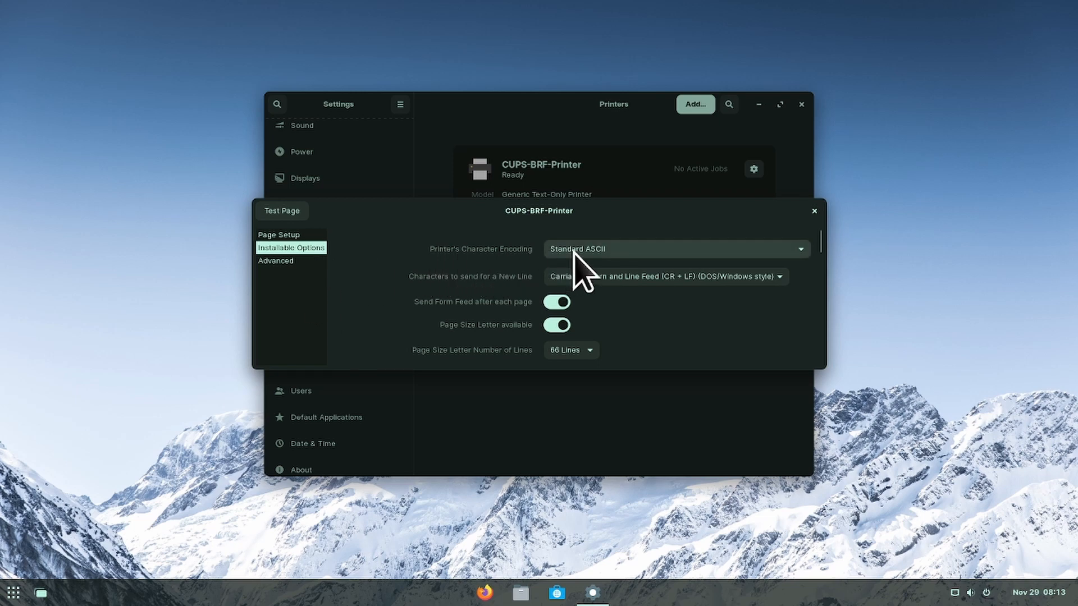
mouse_move(470, 309)
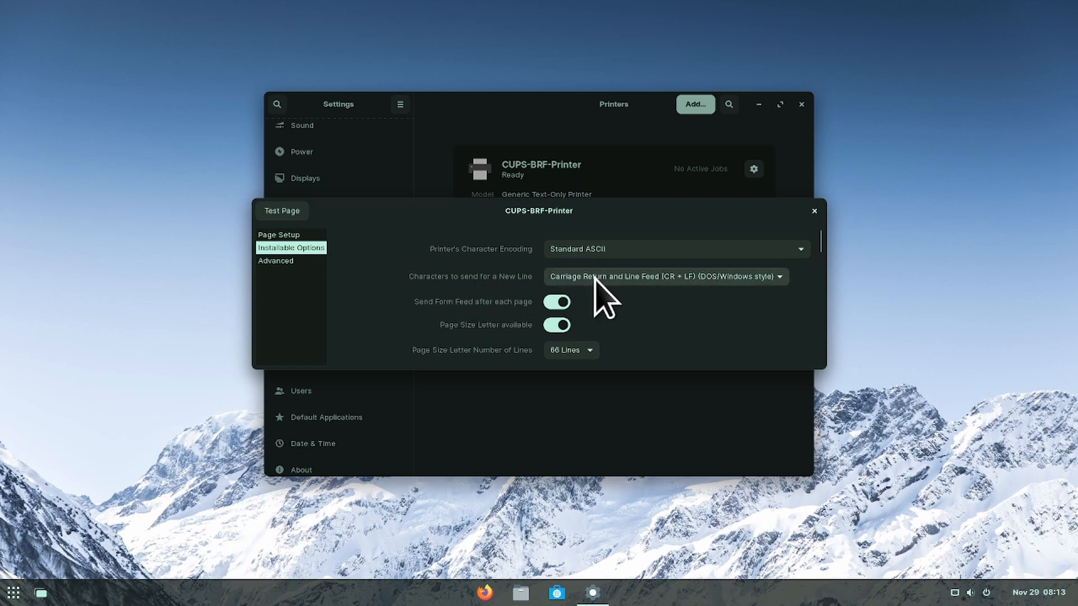
mouse_move(467, 375)
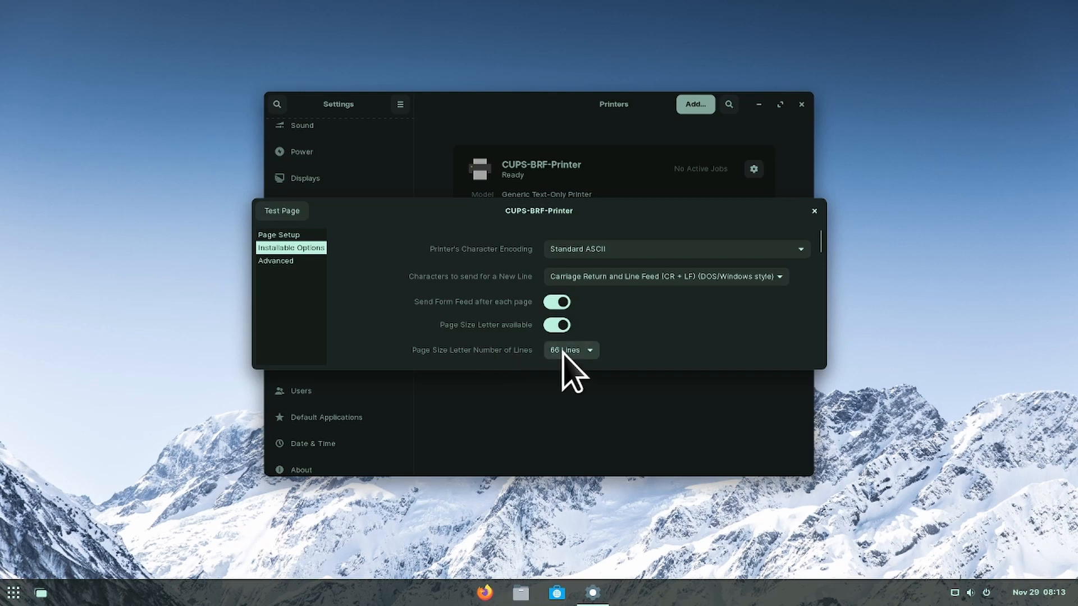
left_click(569, 350)
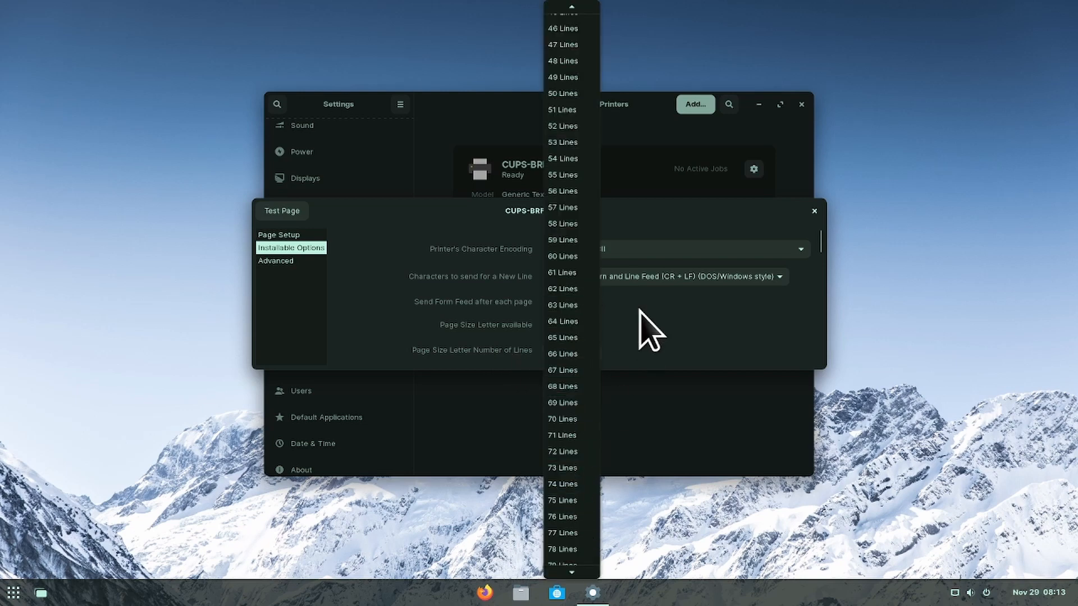
left_click(564, 353)
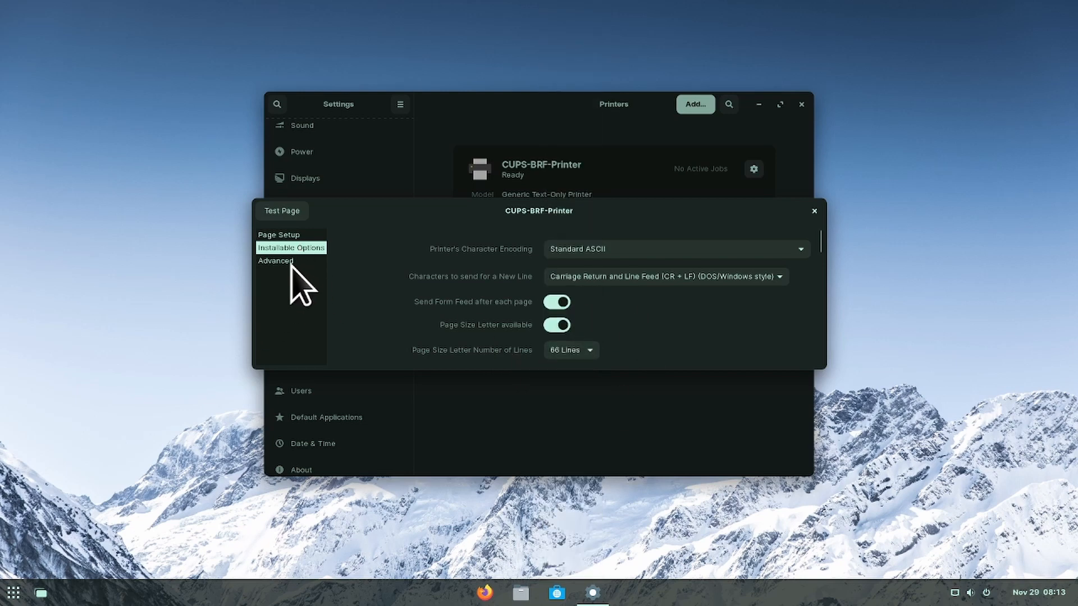
Show Advanced settings, keep 8-space tabs, and list the right margin width choices.
left_click(275, 261)
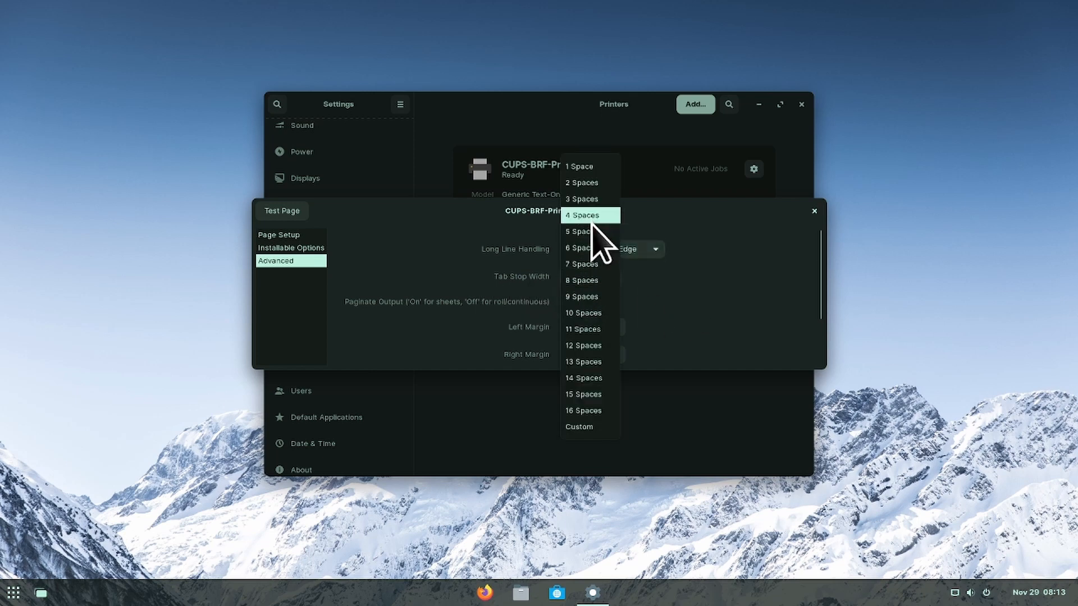
left_click(580, 280)
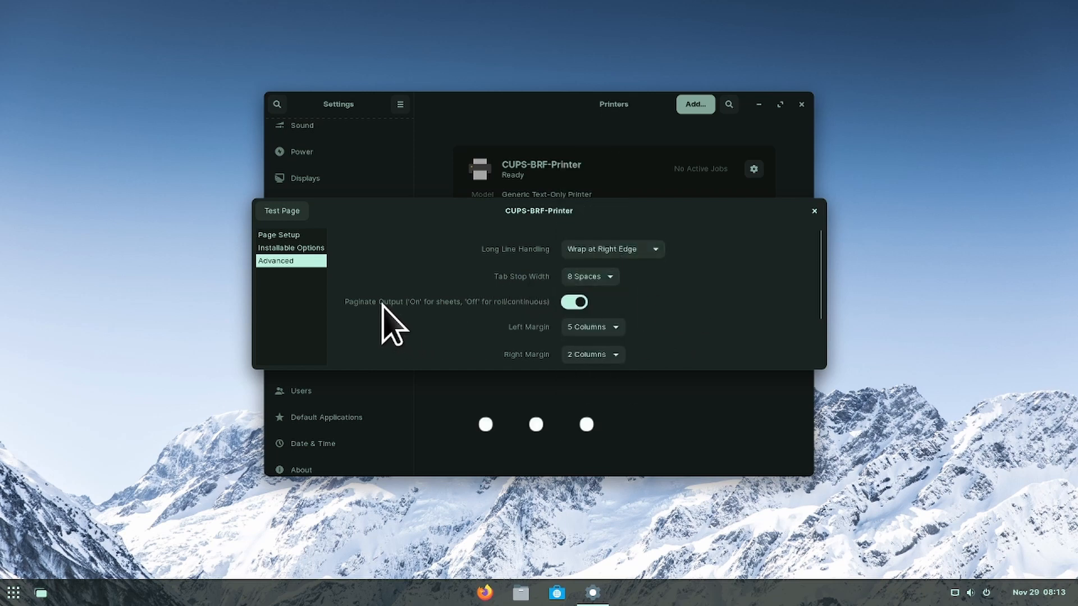
mouse_move(409, 323)
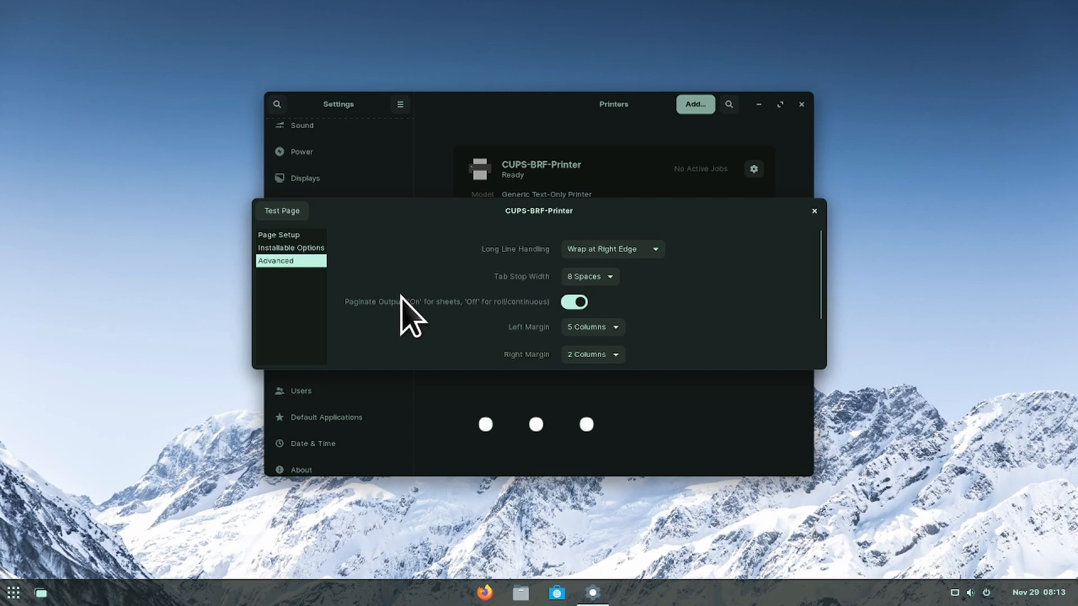
left_click(589, 354)
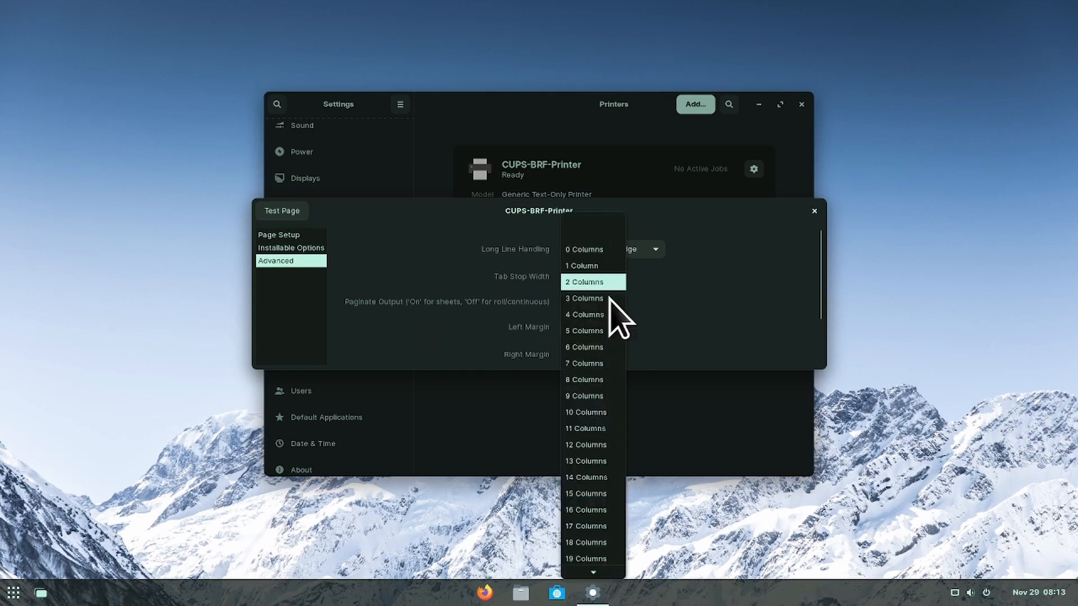